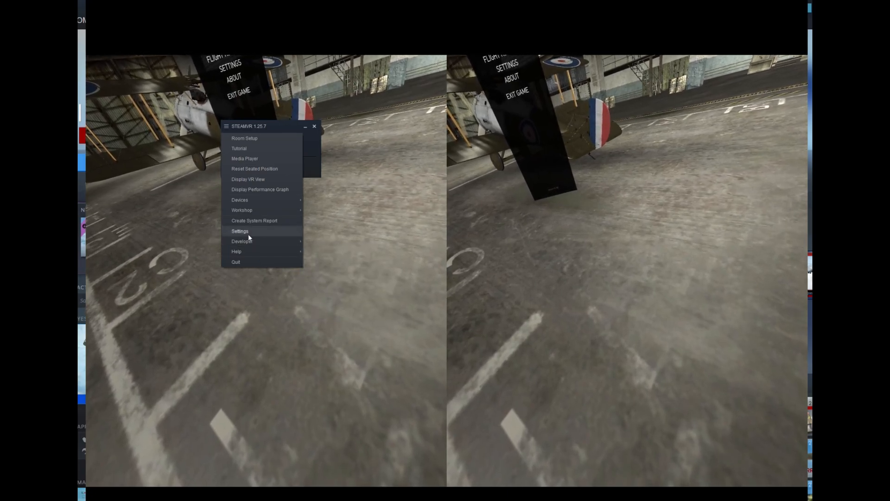
Review SteamVR general settings at 90% resolution, then switch to the Pimax Client
click(240, 230)
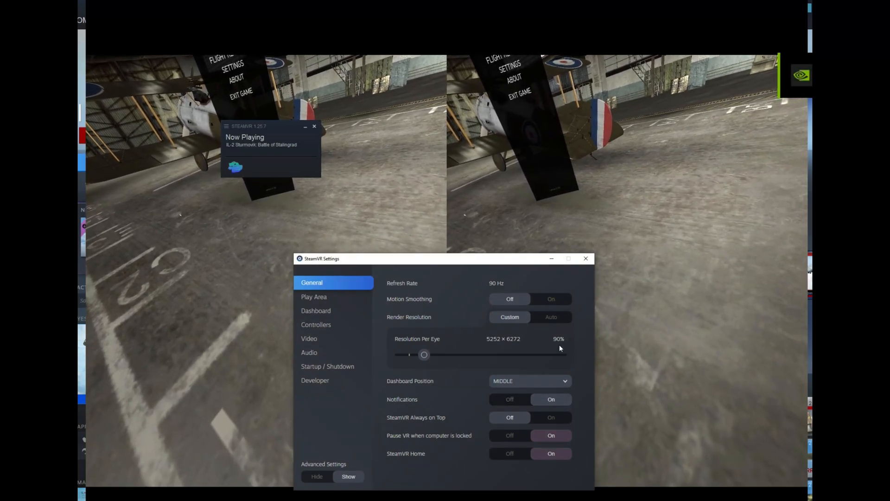
drag(321, 258, 293, 165)
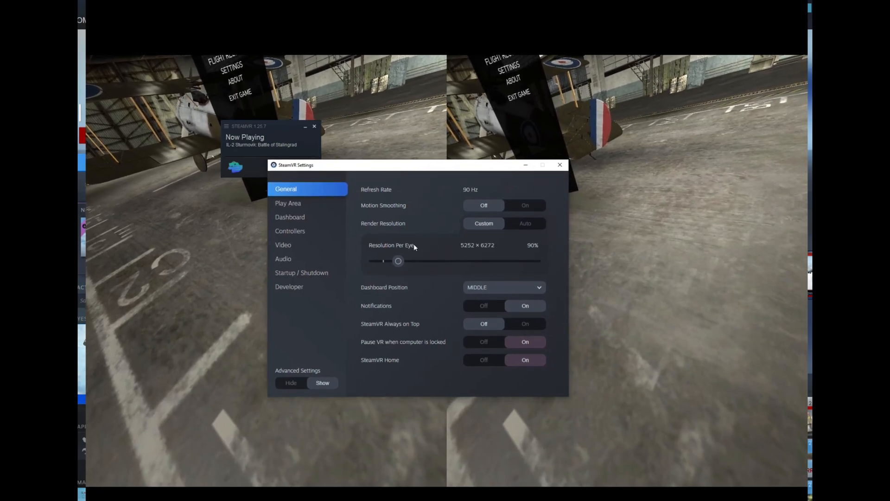
key(alt+tab)
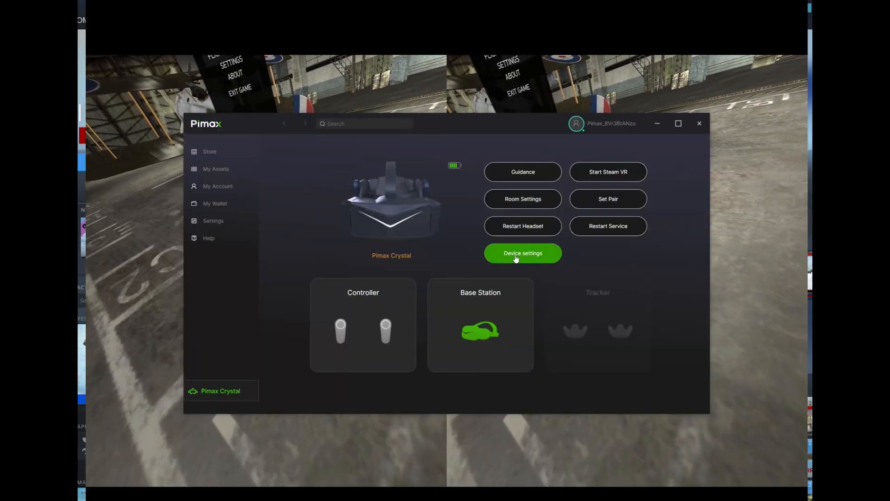
Check Pimax game rendering: render quality 1.25, fixed foveated rendering off; return to SteamVR
click(522, 252)
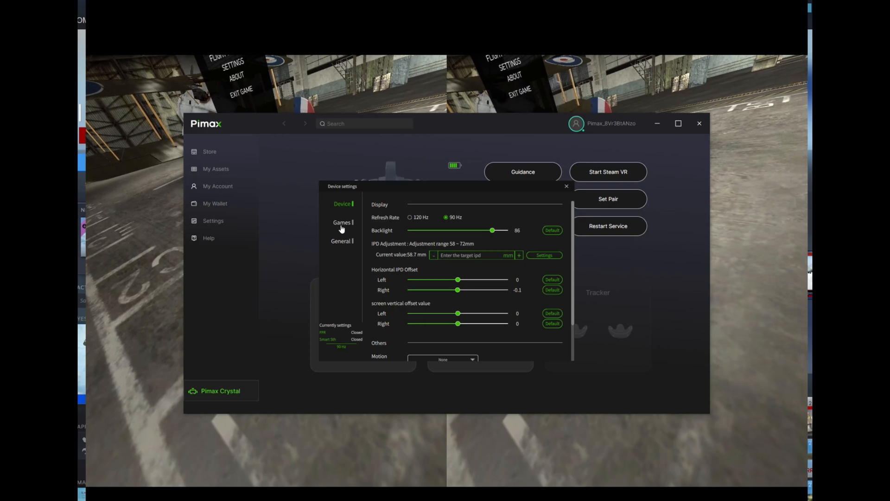
click(342, 222)
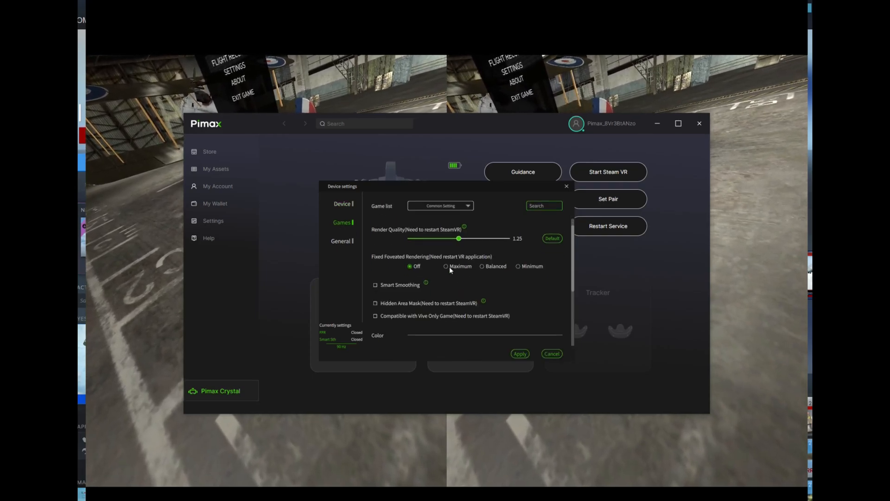
scroll(down, 3)
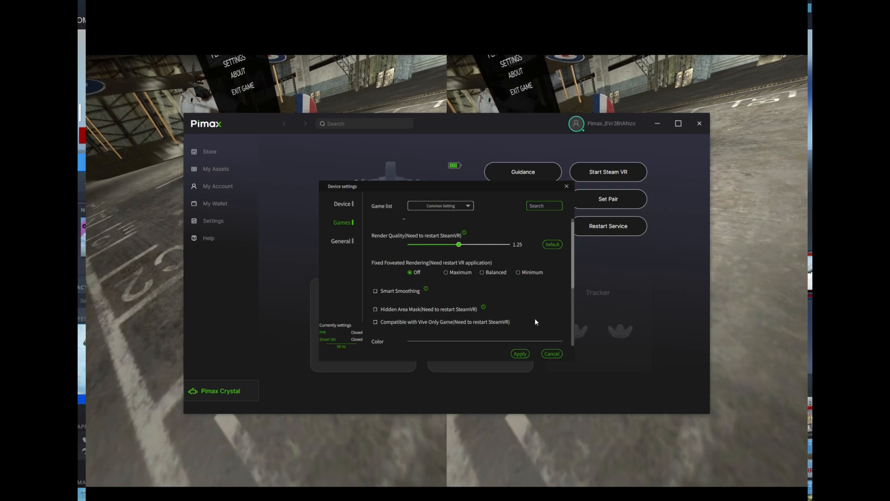
click(520, 353)
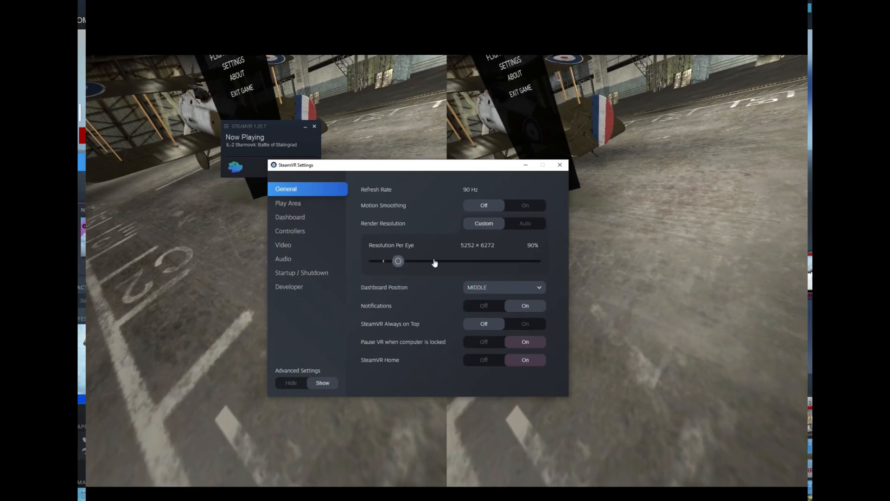
Set SteamVR per-eye resolution slider to 120% (6064 × 7244)
drag(398, 261, 408, 260)
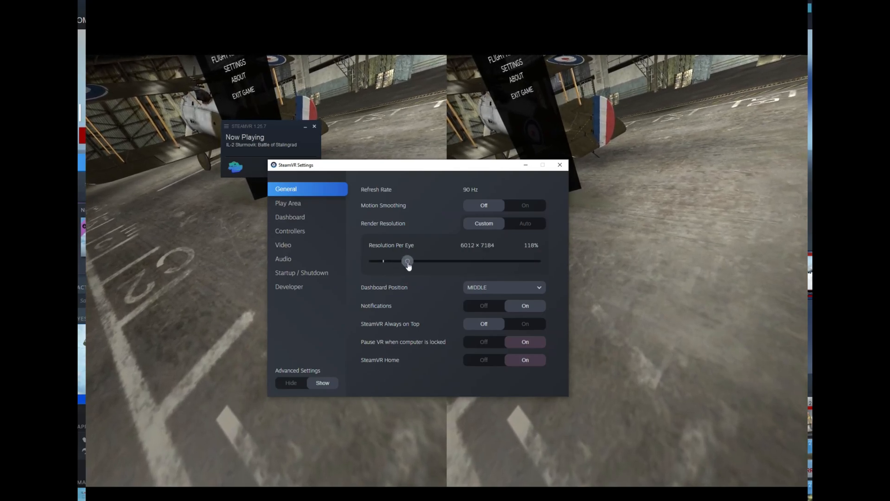
drag(406, 261, 410, 260)
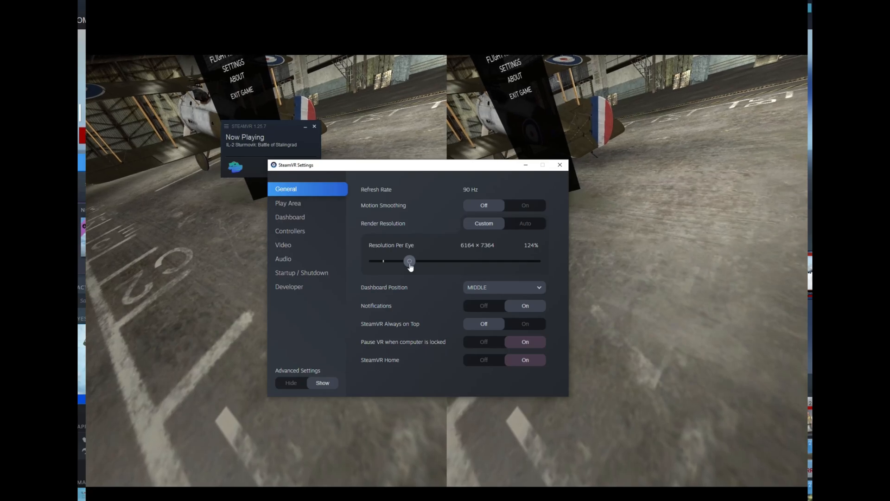
drag(410, 260, 408, 261)
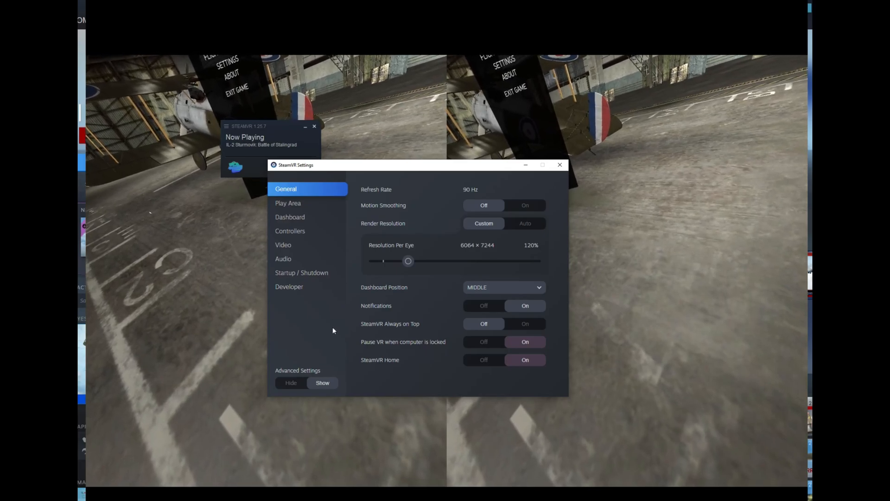
mouse_move(341, 290)
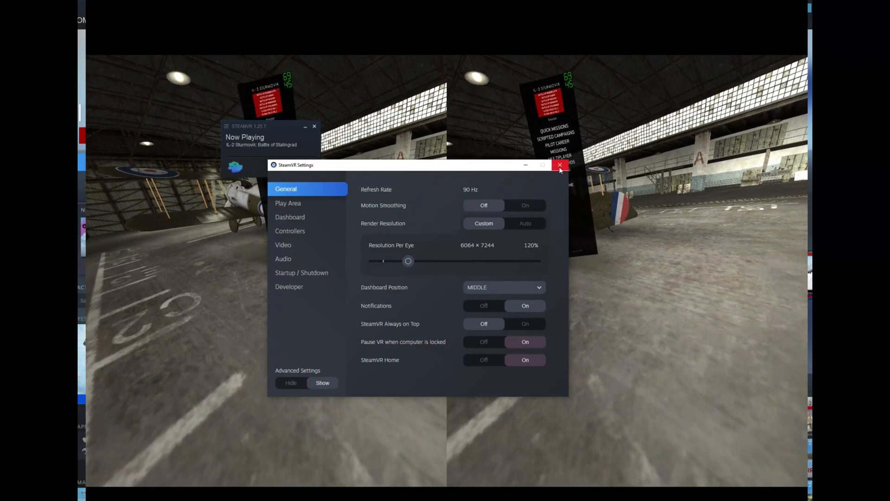
Close the SteamVR Settings window to reveal the IL-2 hangar menu
click(560, 165)
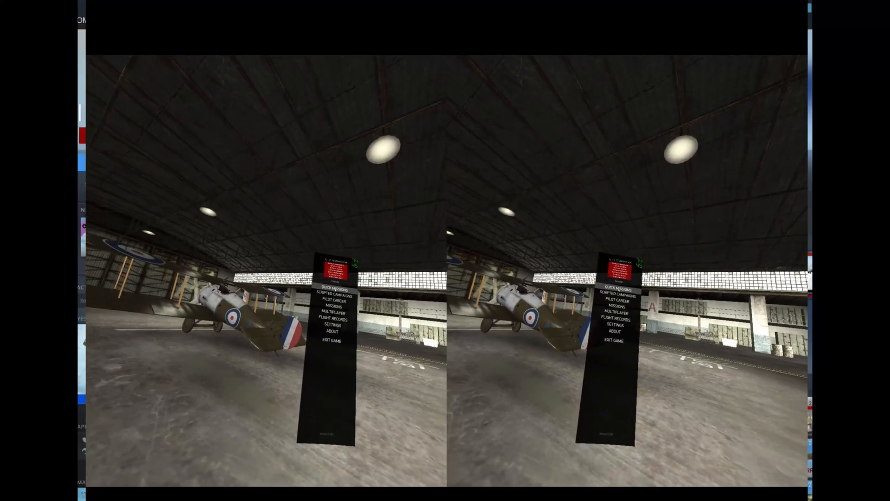
Launch the Duel quick mission and load into the biplane cockpit
click(332, 289)
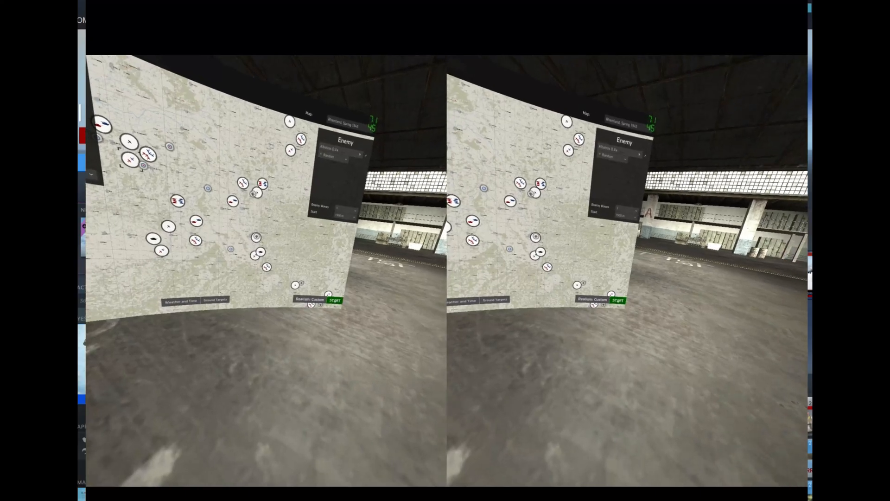
click(336, 300)
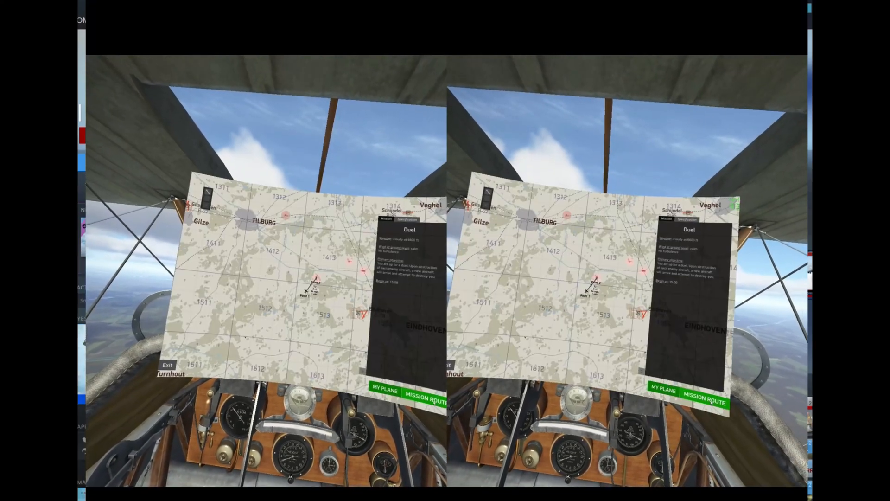
Exit the briefing map and fly the biplane while watching FPS
click(167, 364)
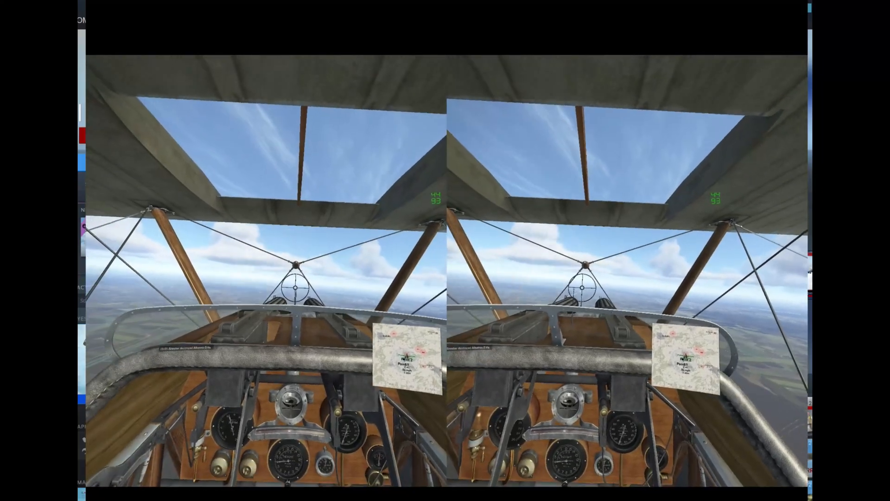
Pause with Esc and choose Finish Mission to return to the hangar
key(Escape)
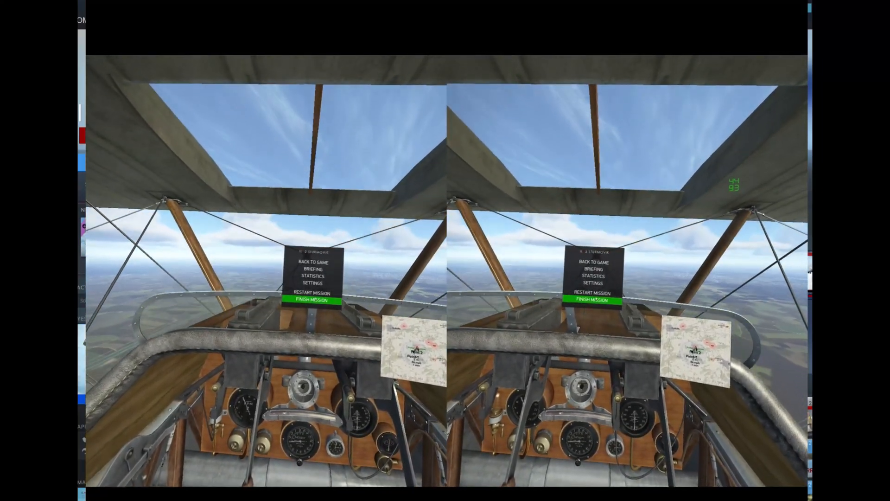
click(309, 301)
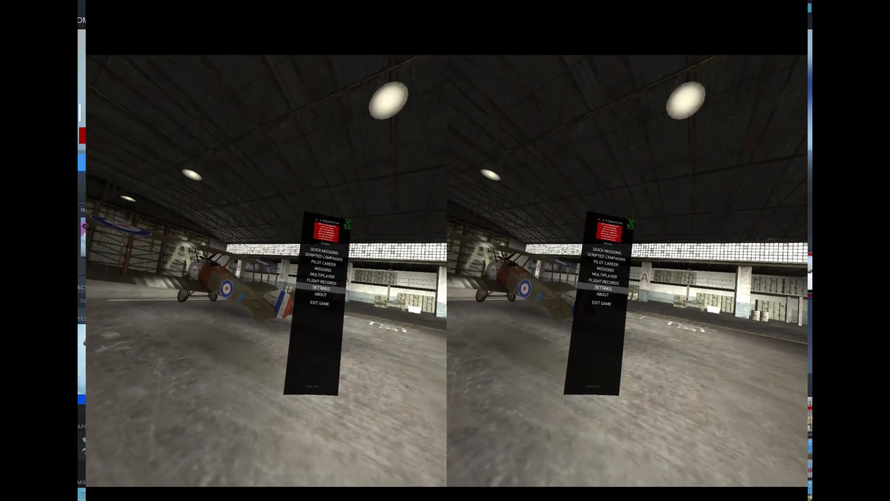
Change the anti-aliasing option in Graphics settings and accept the changes
click(320, 287)
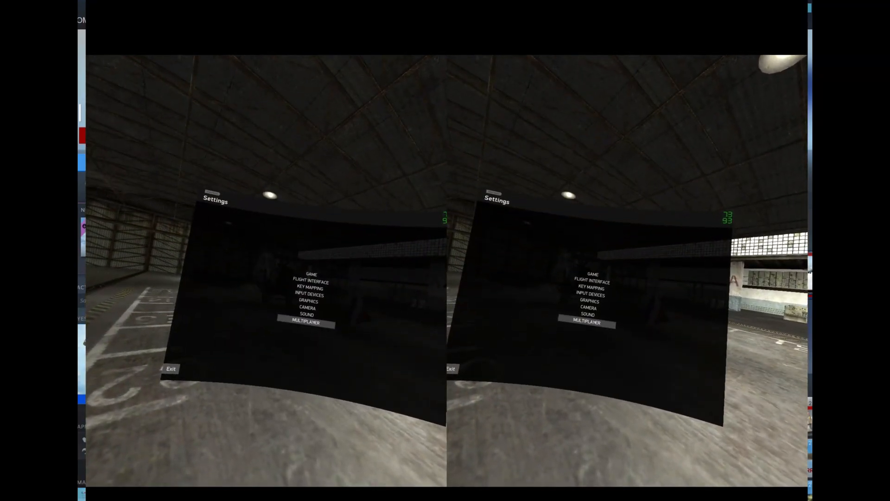
click(307, 301)
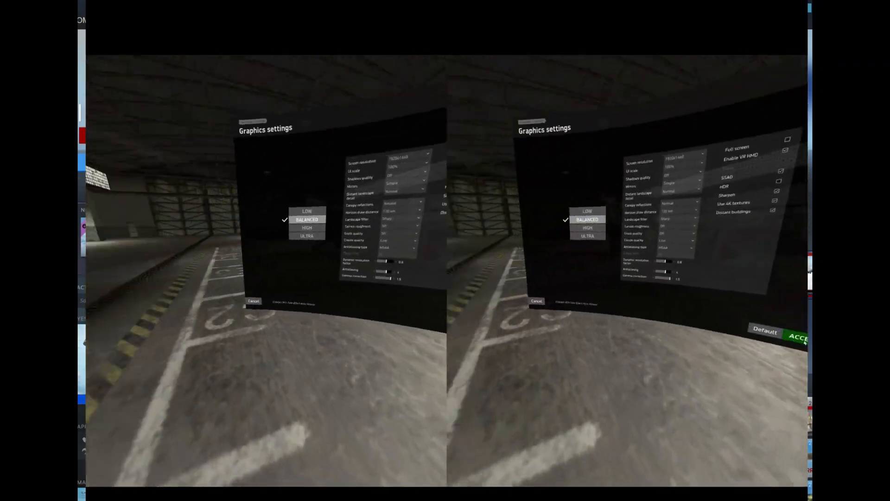
click(799, 335)
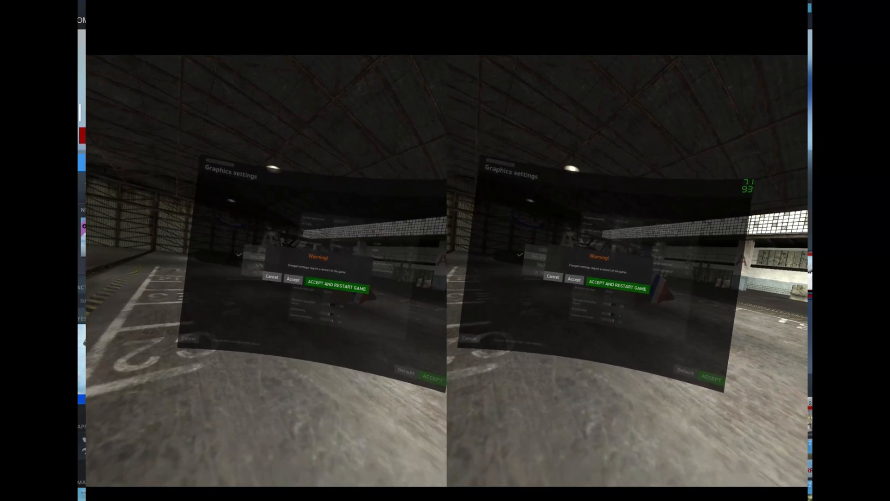
Choose Accept and Restart Game, waiting for the main menu to reload
click(336, 288)
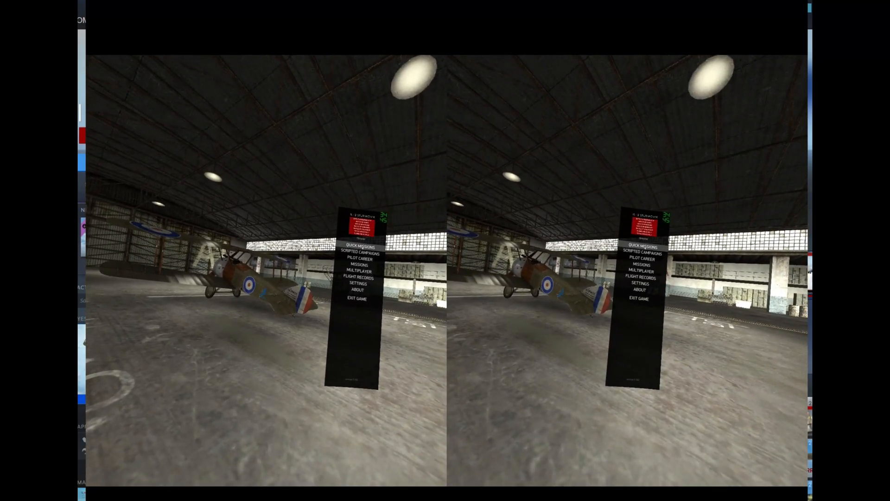
Open Quick Missions and the plane's Weapons Settings with Enlarged window modification
click(357, 246)
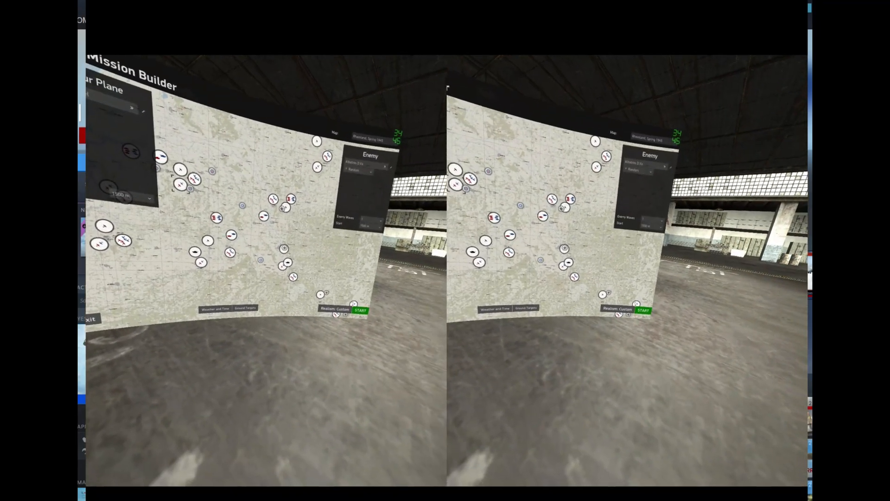
click(361, 311)
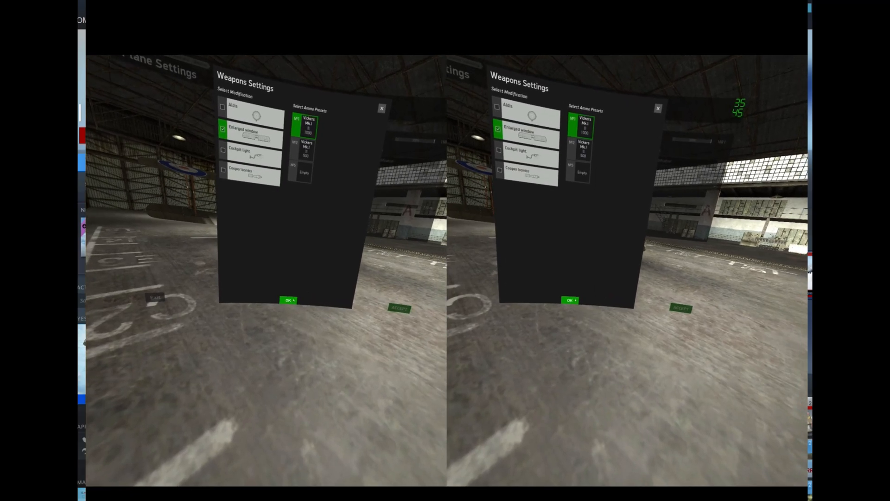
click(288, 300)
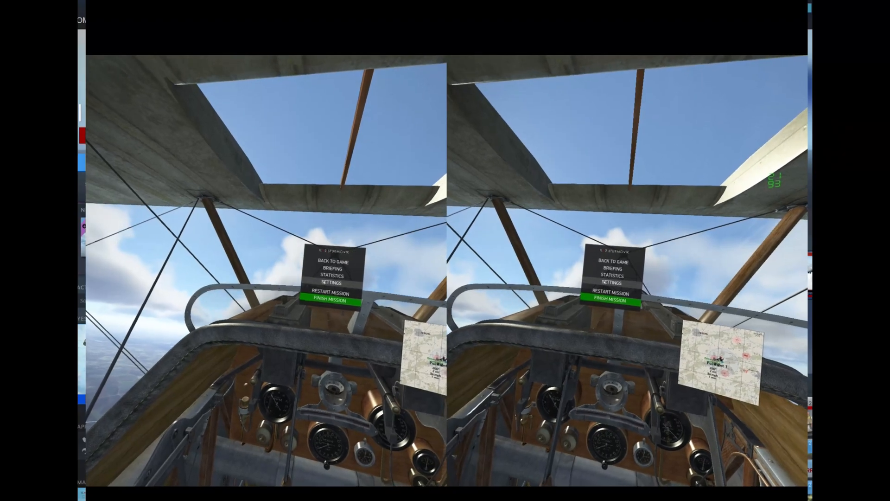
Go to Settings, then Input Devices, to show the Control devices page
click(332, 283)
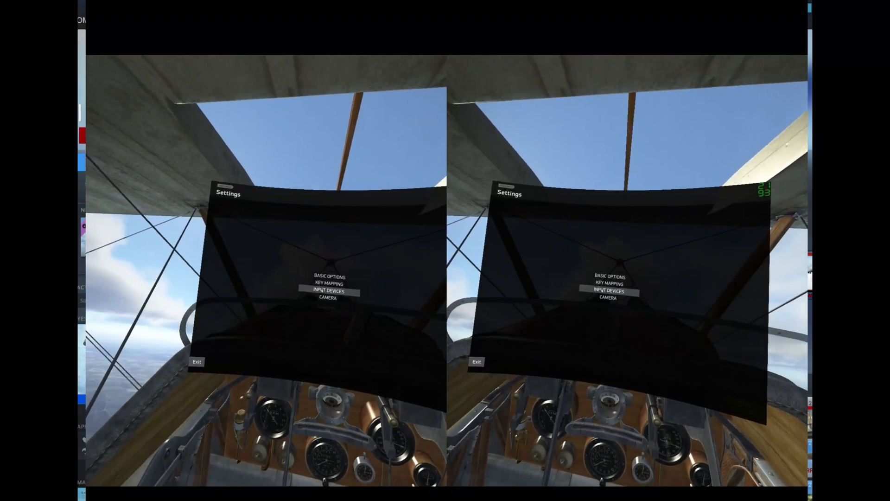
click(328, 291)
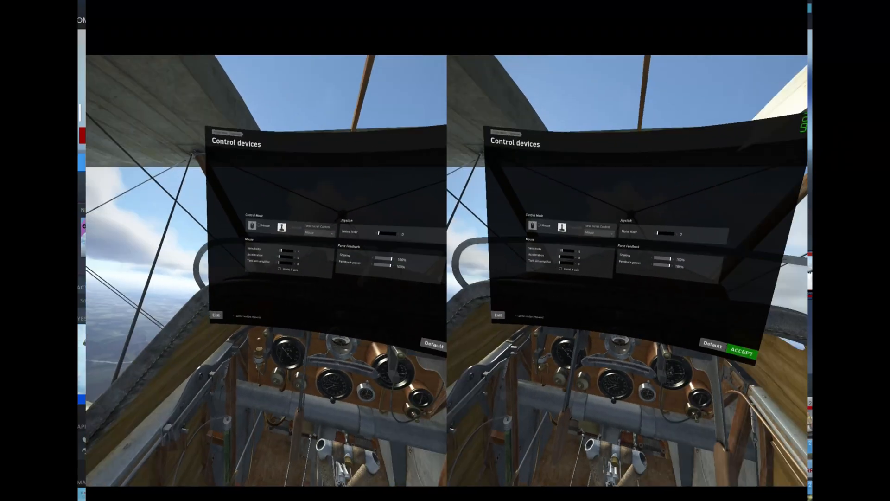